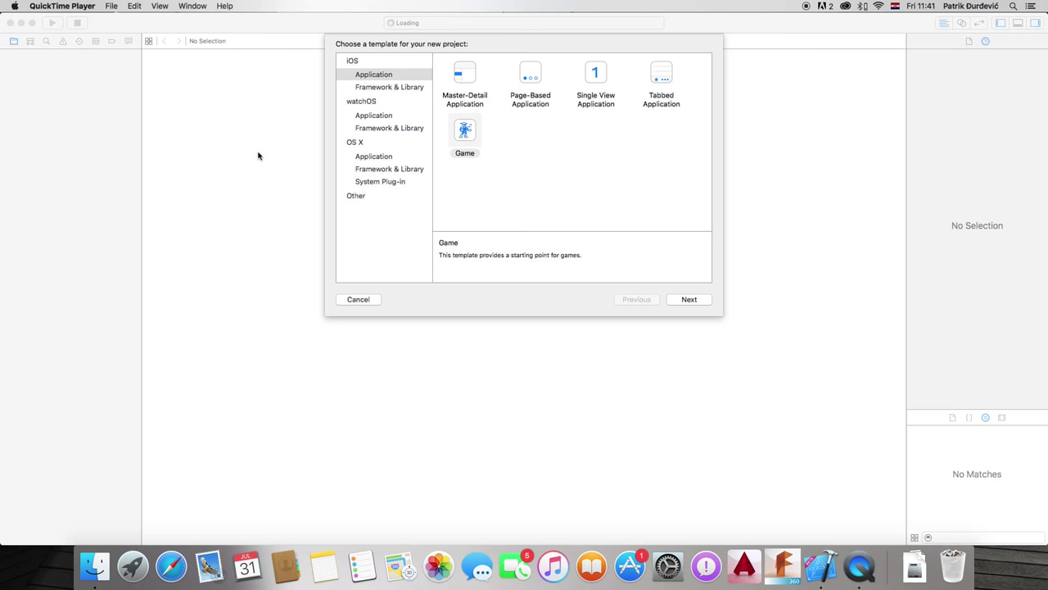
Select the Game template under iOS > Application for the new racing game project.
{"action": "left_click", "coordinate": [465, 131]}
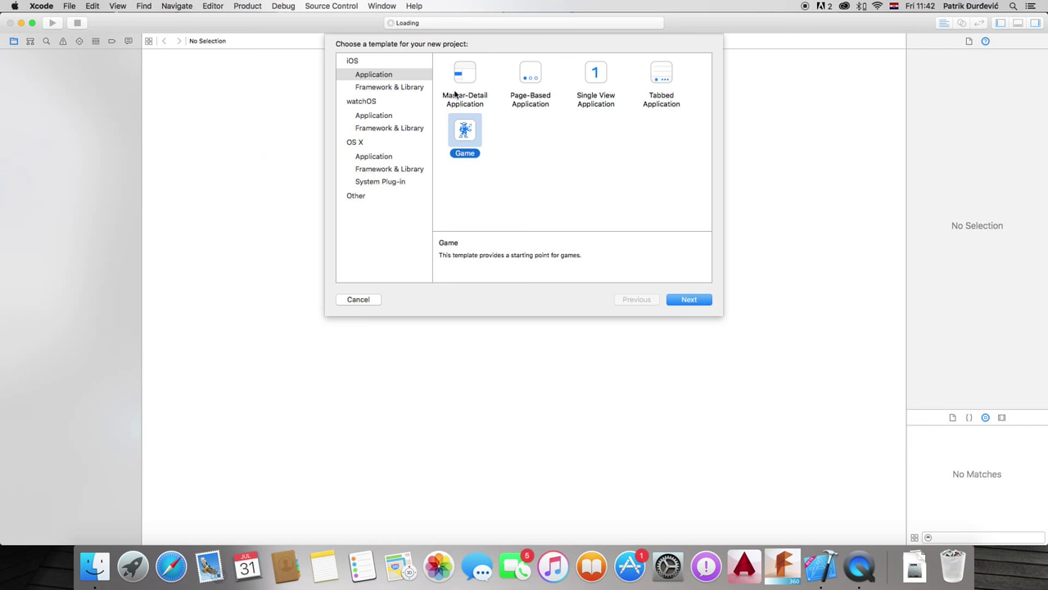
{"action": "mouse_move", "coordinate": [630, 88]}
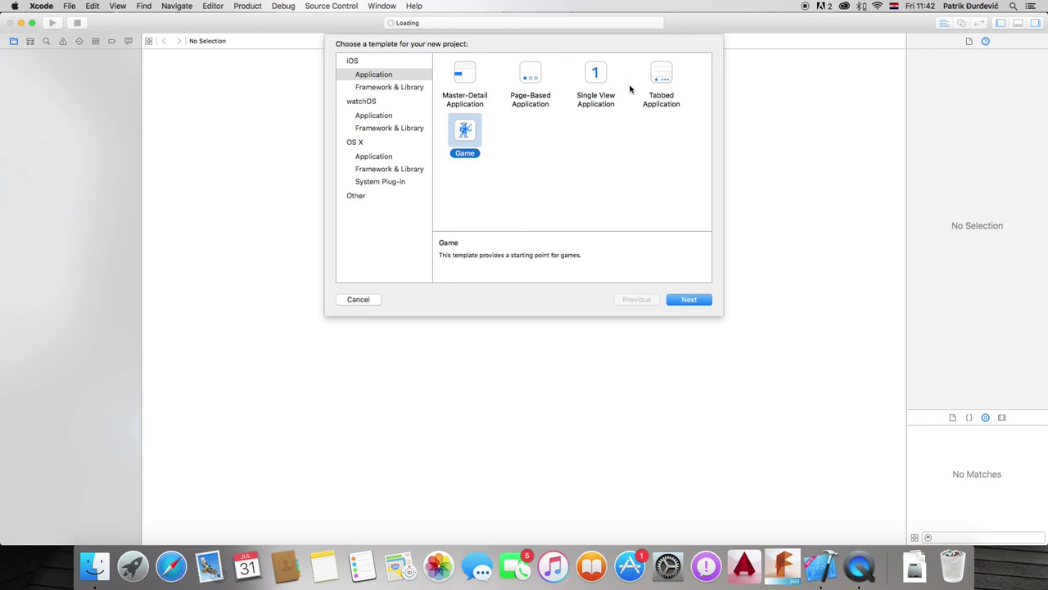
{"action": "mouse_move", "coordinate": [698, 62]}
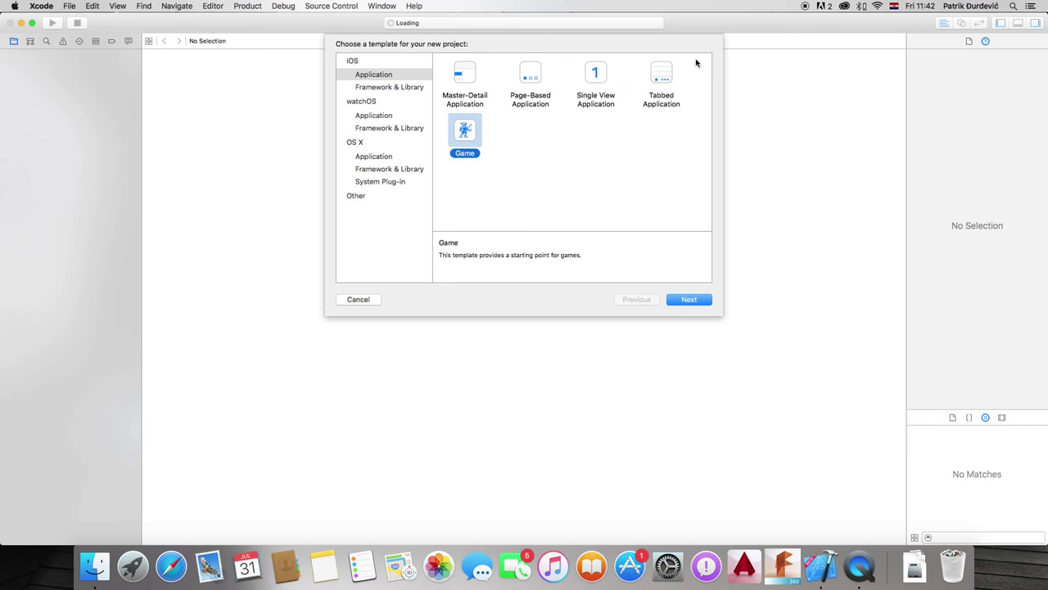
{"action": "mouse_move", "coordinate": [813, 42]}
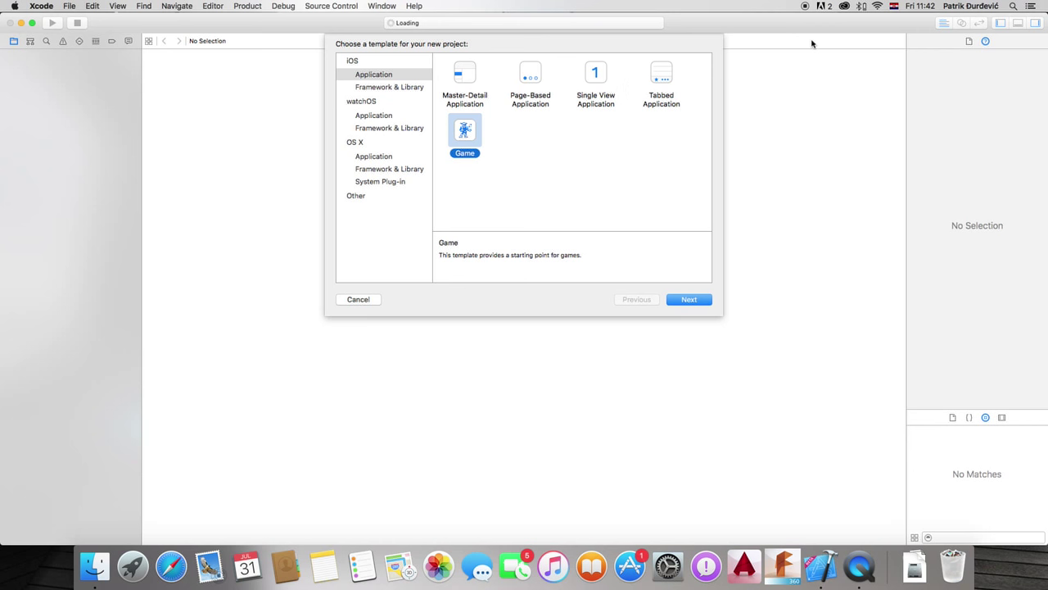